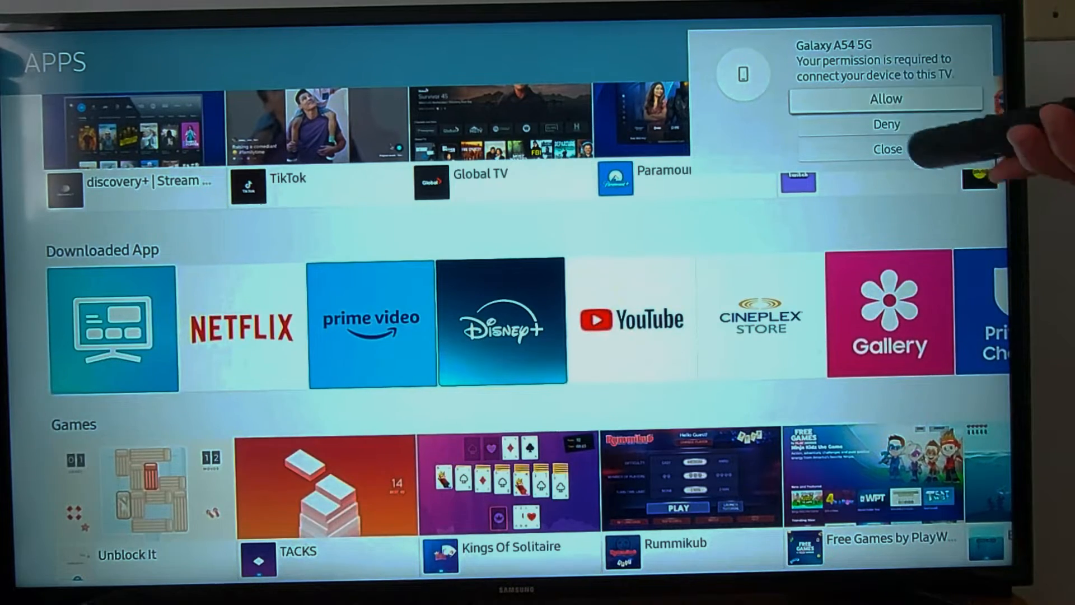
Allow the Galaxy A54 5G connection request on the TV prompt
{"action": "left_click", "coordinate": [885, 99]}
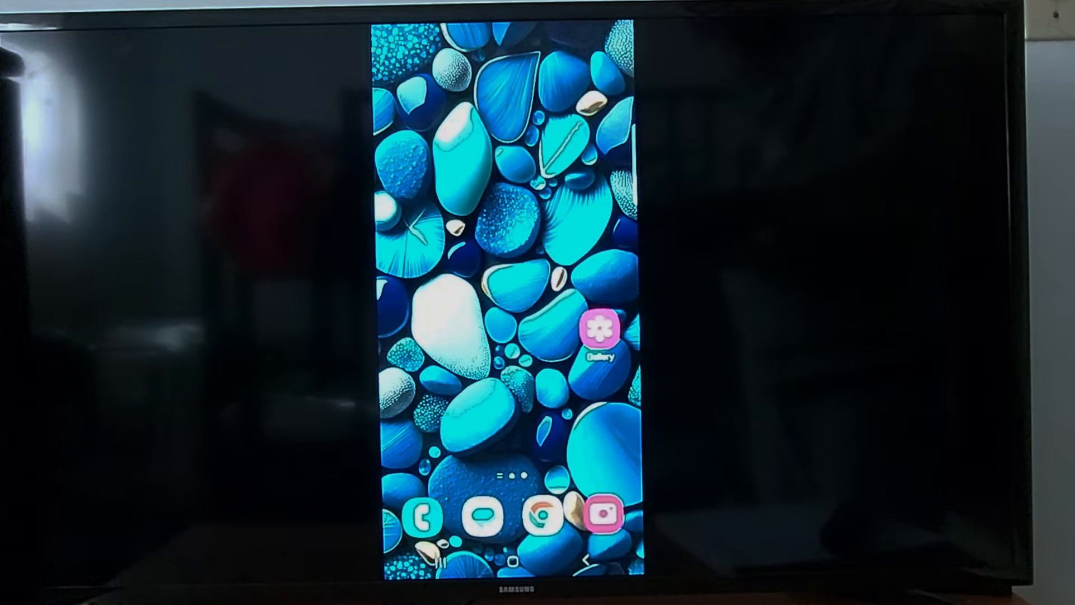
Go back to the main Settings list and enter Connected devices
{"action": "scroll", "scroll_direction": "up", "scroll_amount": 3}
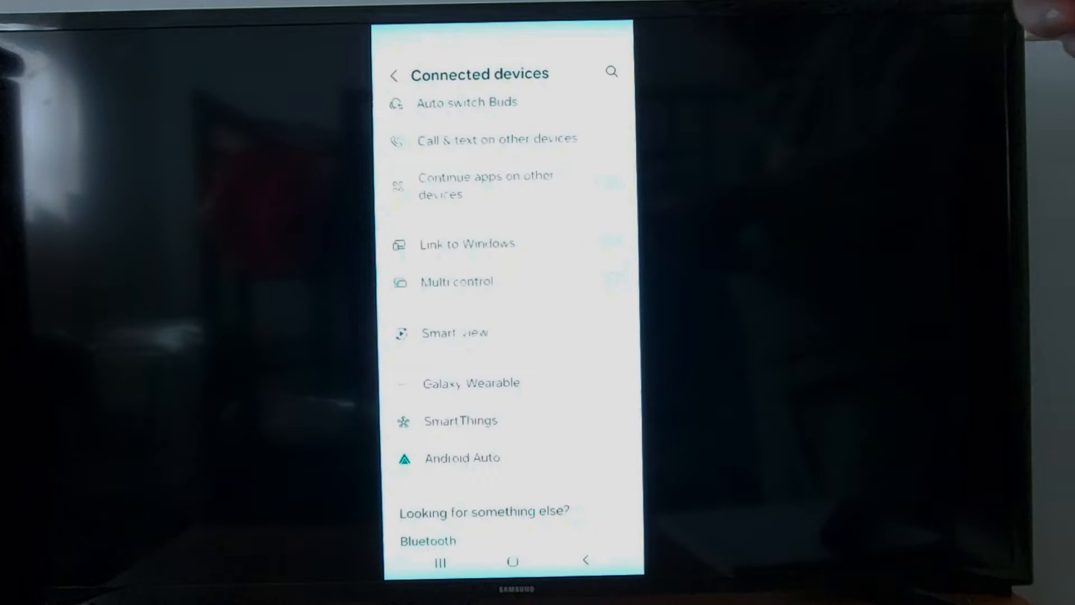
{"action": "left_click", "coordinate": [394, 74]}
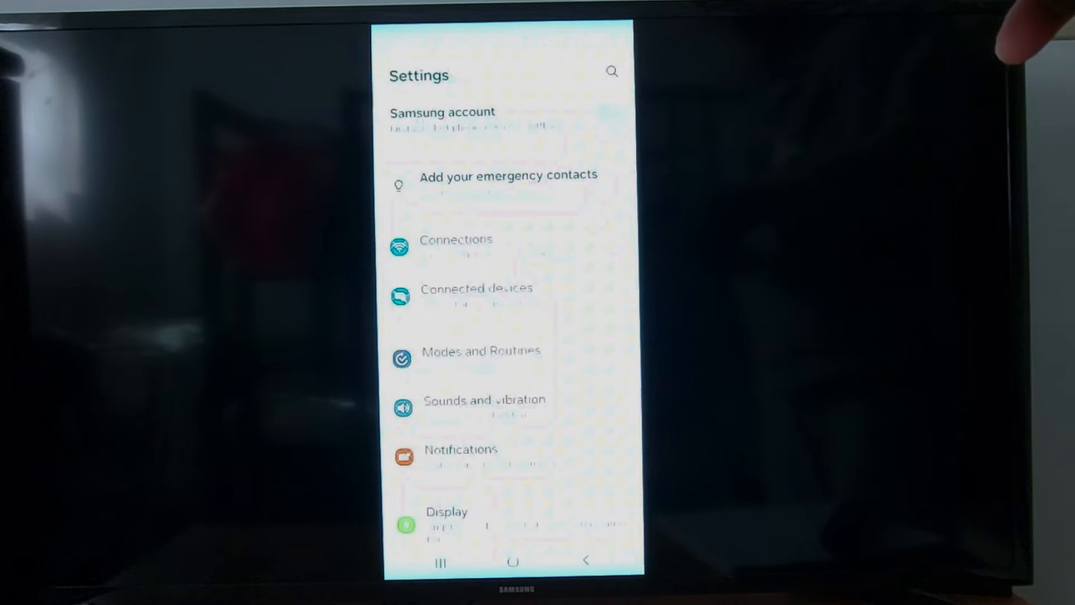
{"action": "left_click", "coordinate": [476, 287]}
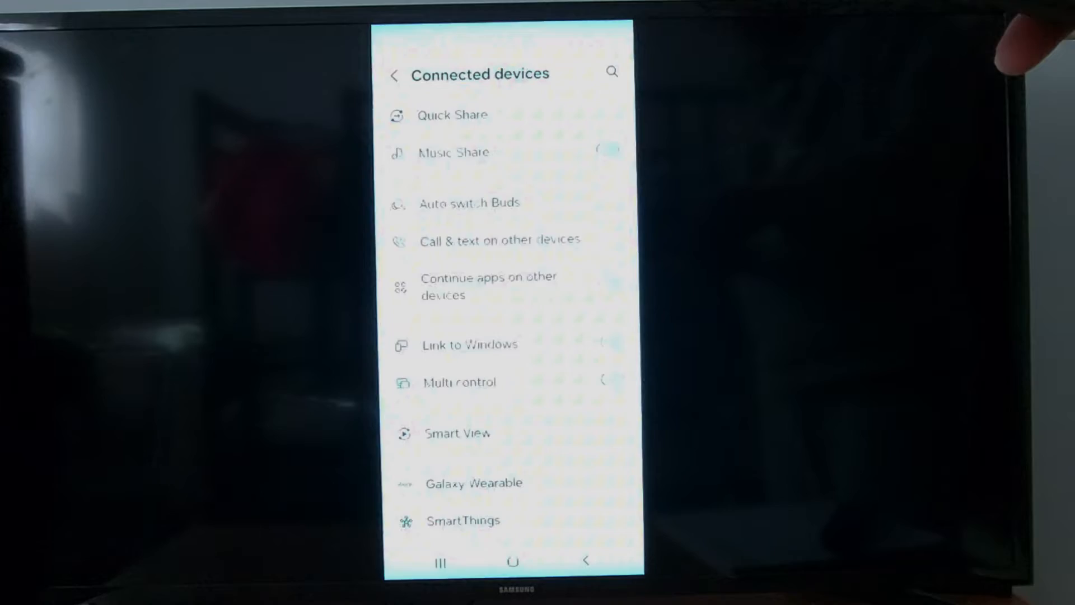